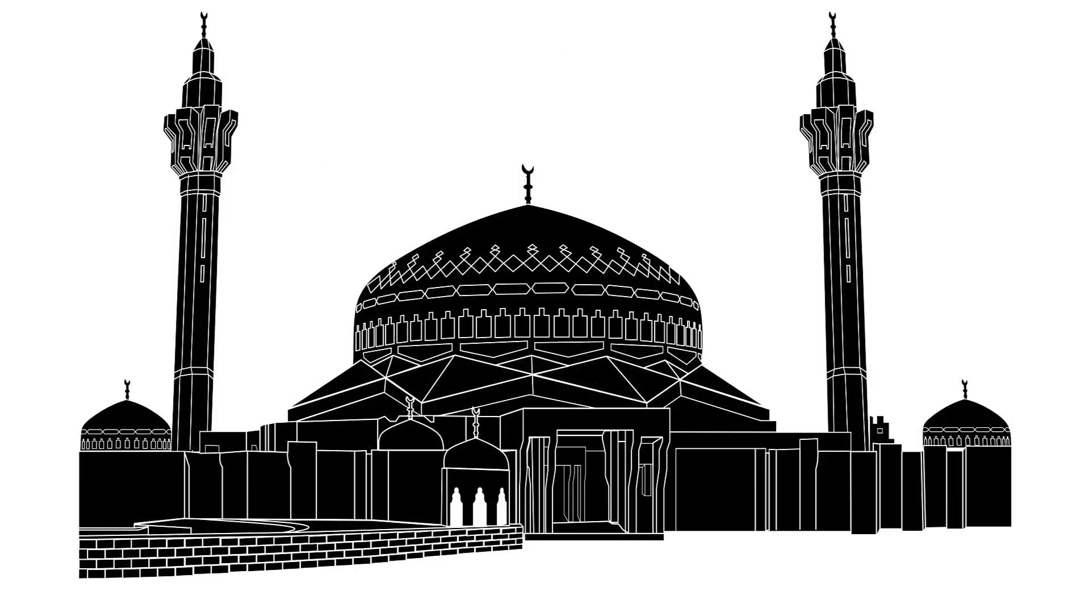
- Browse the File and Tools > Options menus and switch to the toolbars lesson document
click(22, 36)
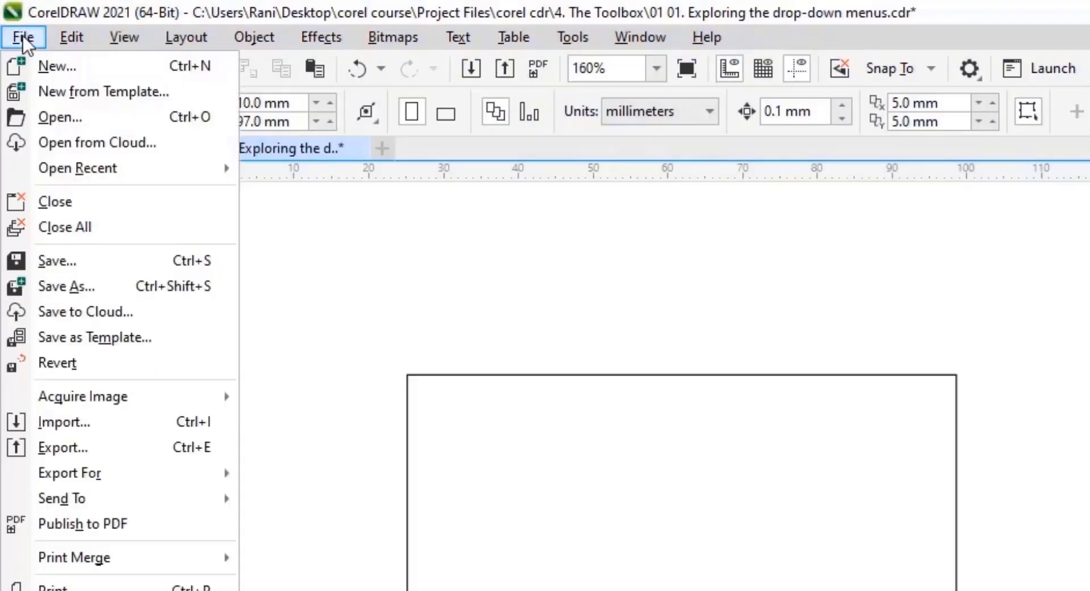
mouse_move(105, 66)
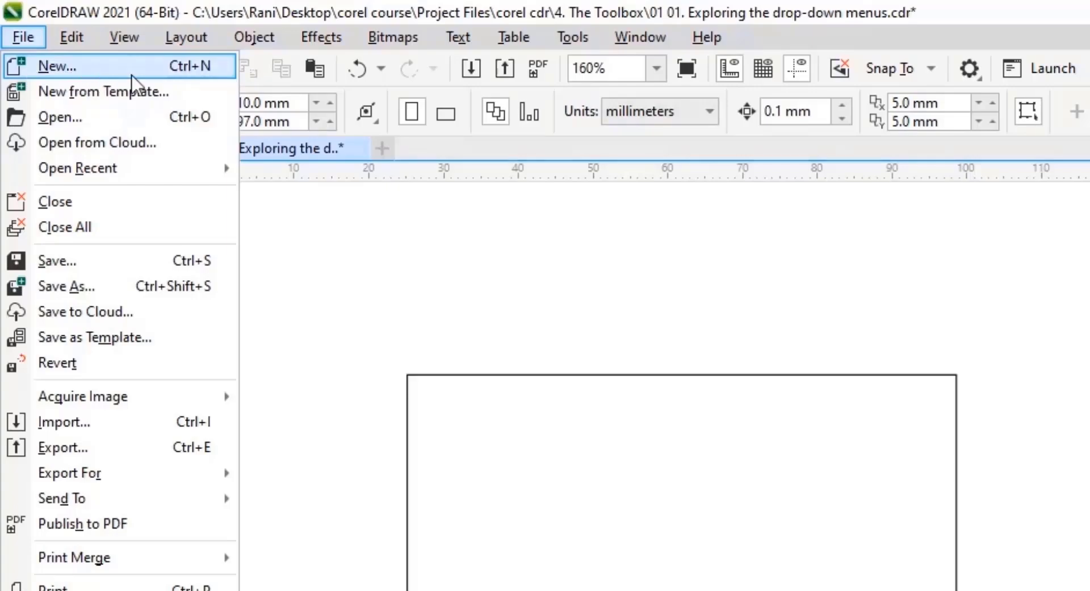
click(491, 37)
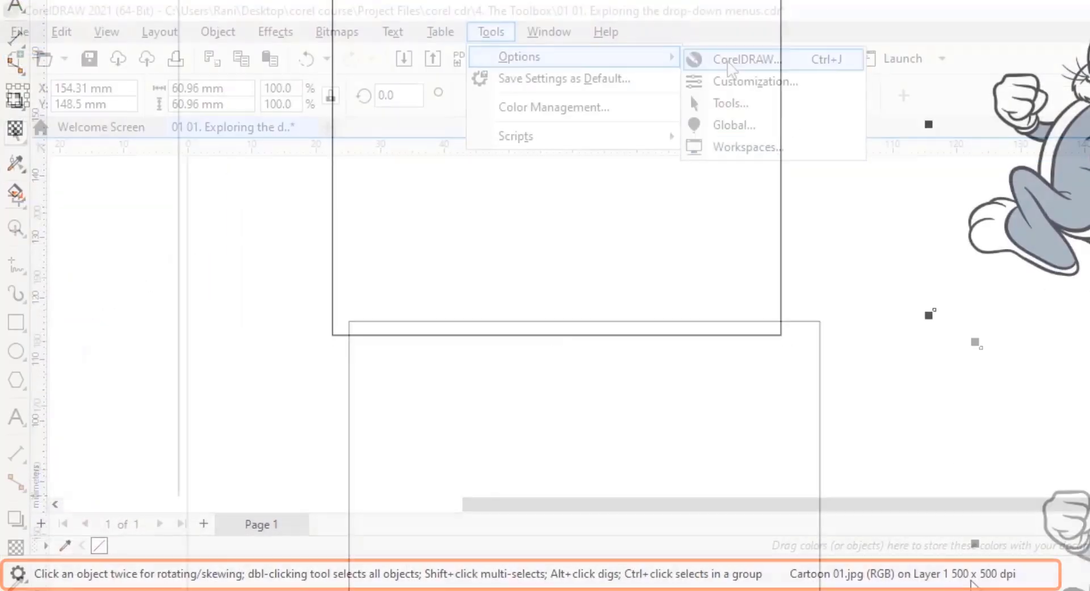
click(549, 32)
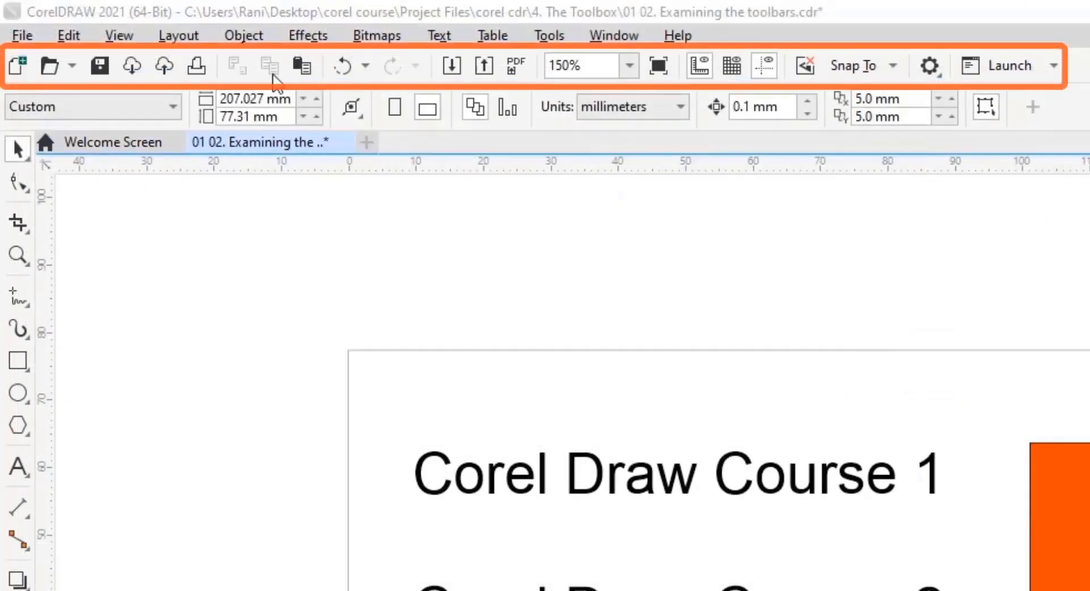
- Create a new A4 document, review its Rulers and Grid options, then select the Zoom tool
click(16, 64)
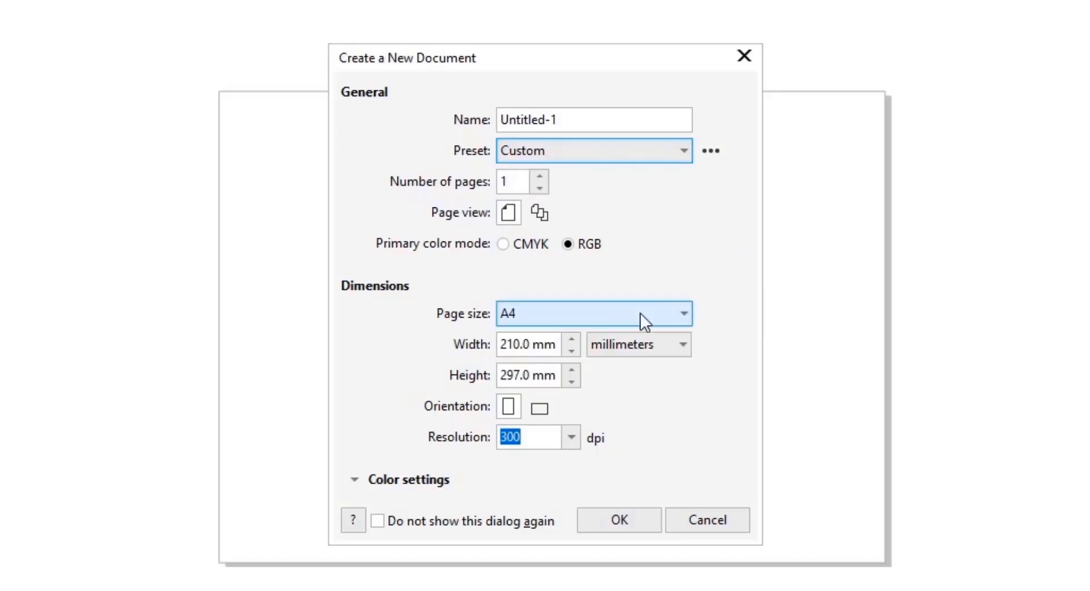
click(618, 519)
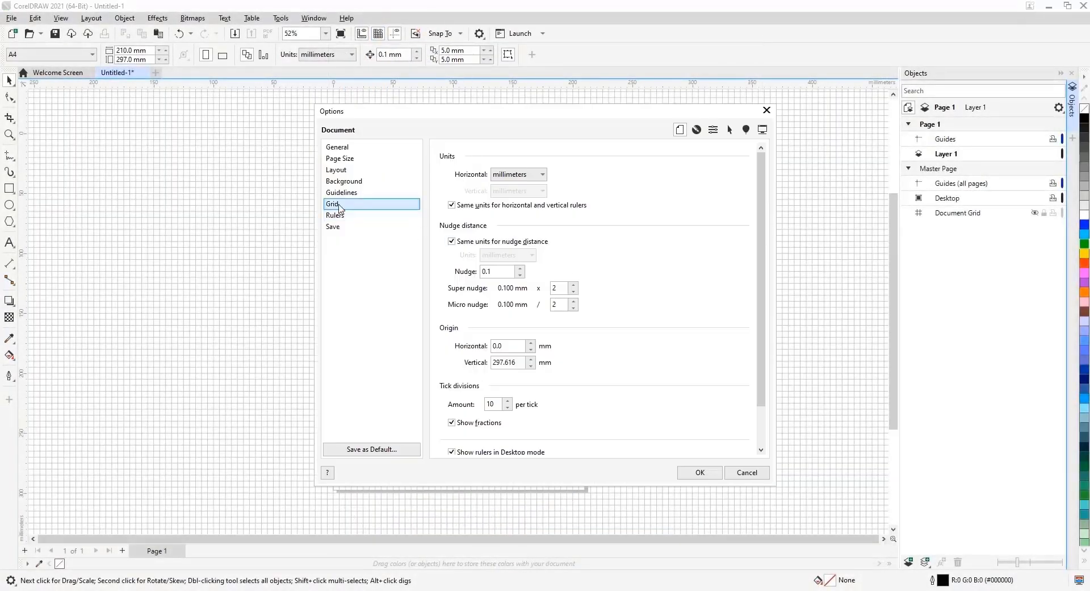
click(698, 472)
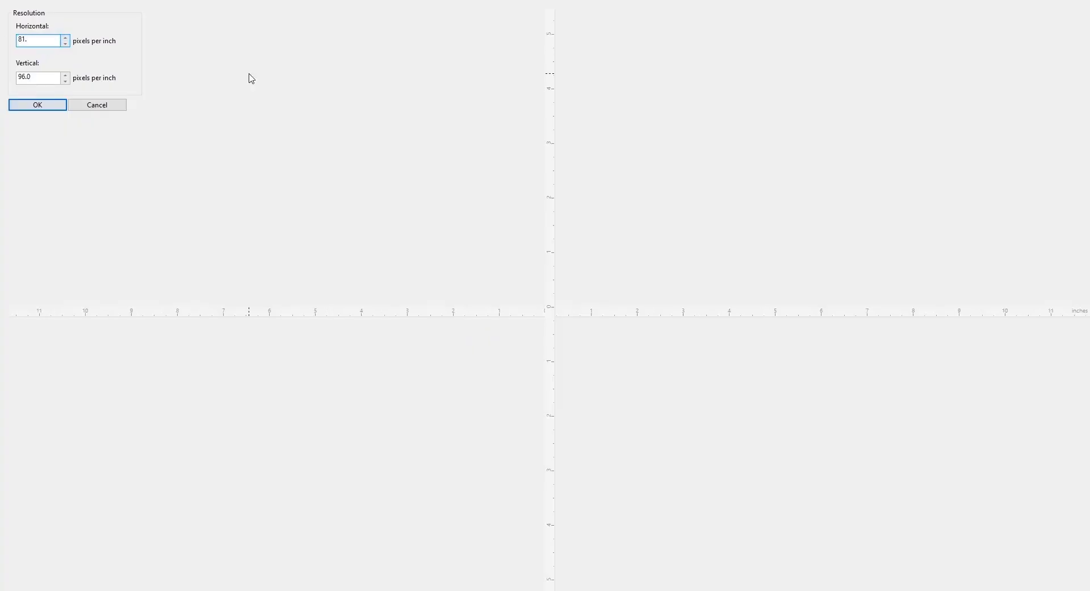
click(36, 104)
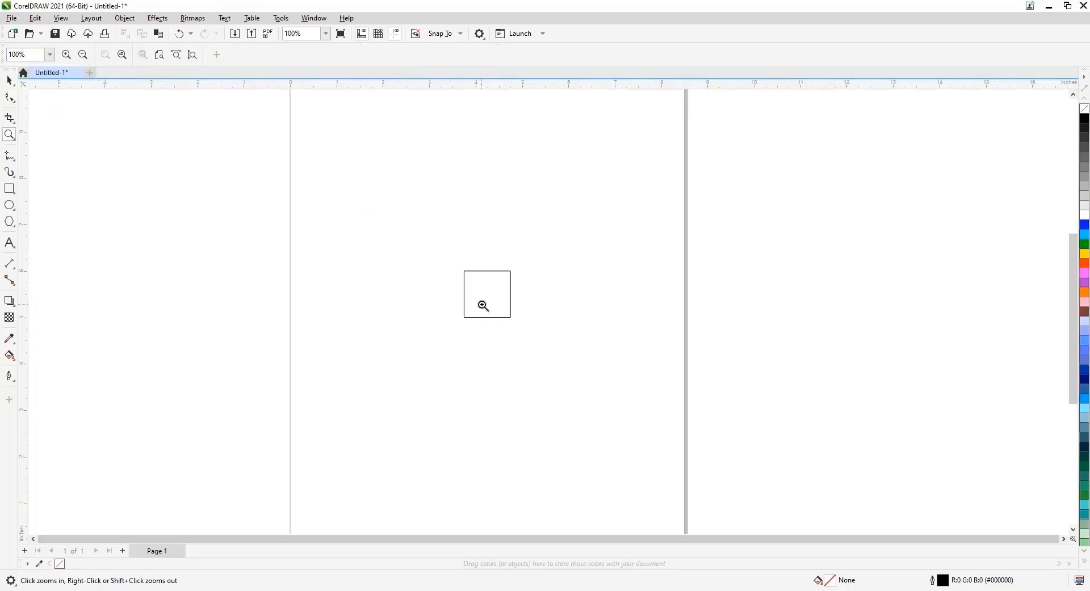